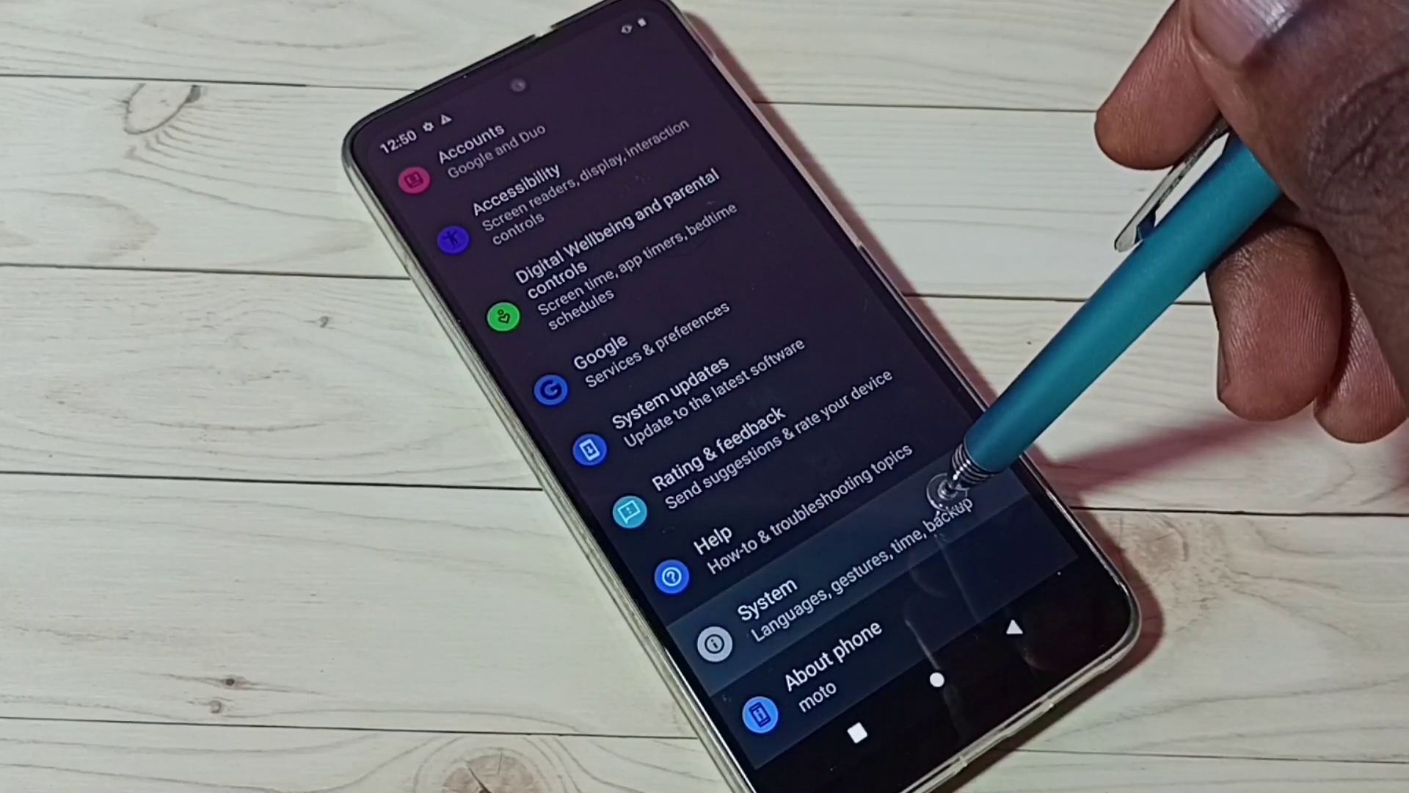
Step: Go into System and bring up the Reset options page with network, app and factory reset choices
left_click(792, 603)
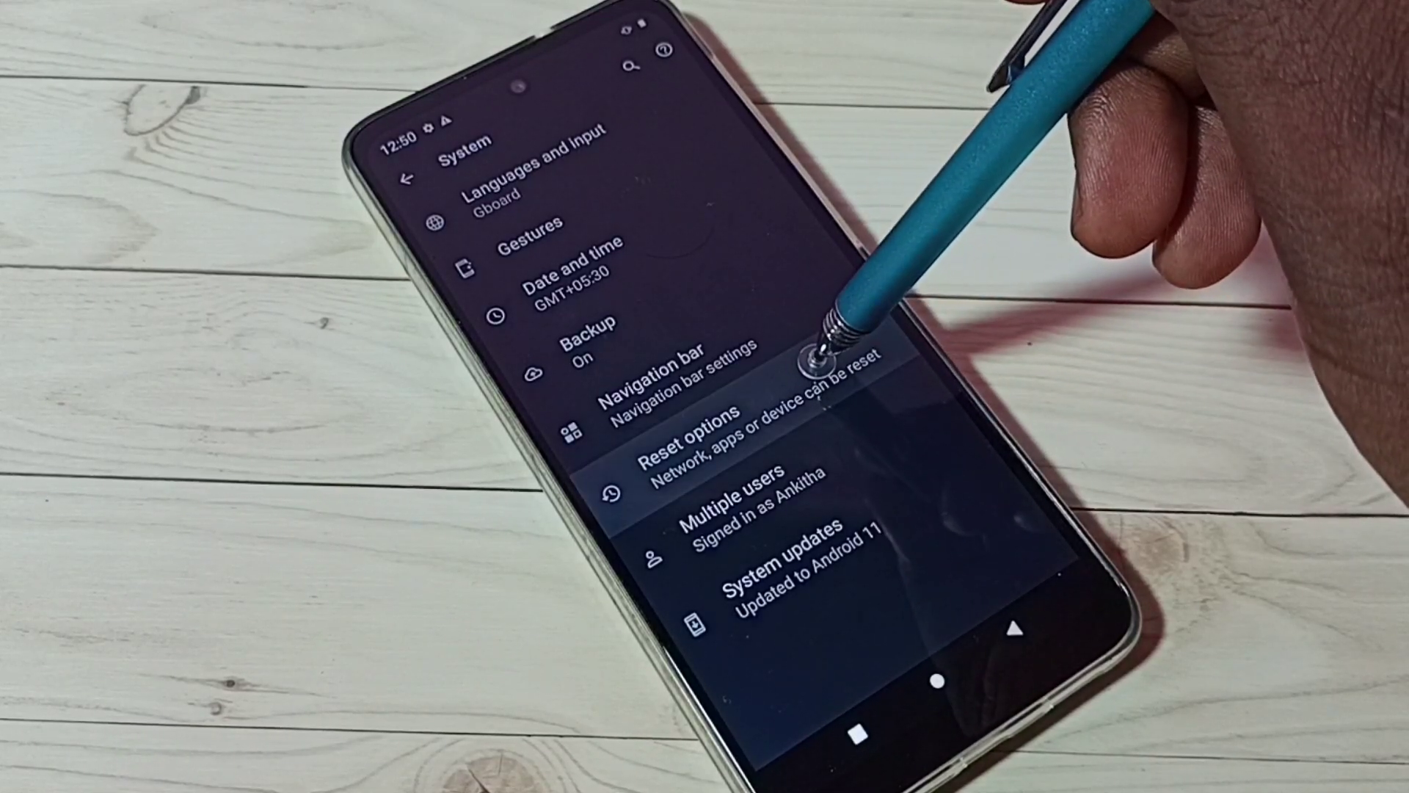
left_click(684, 437)
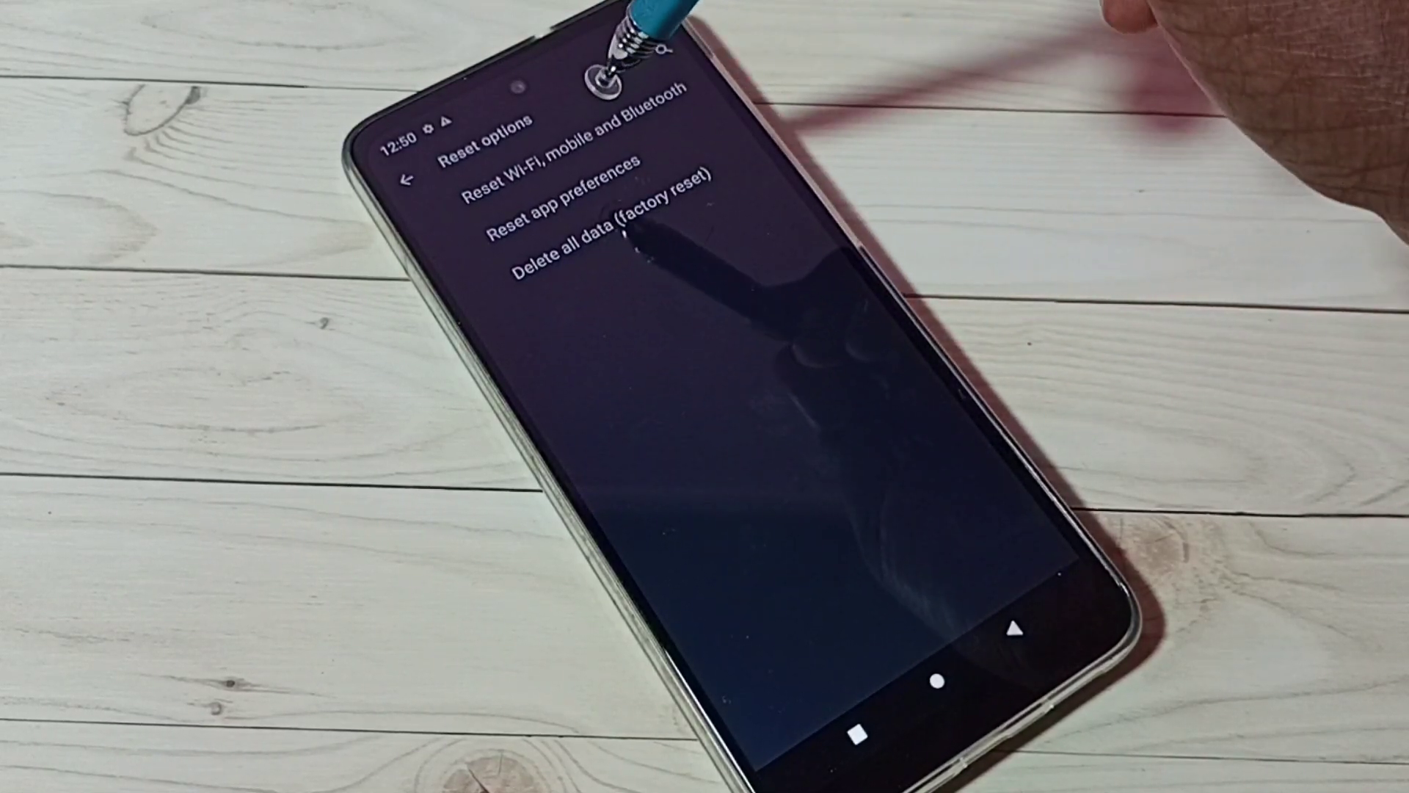